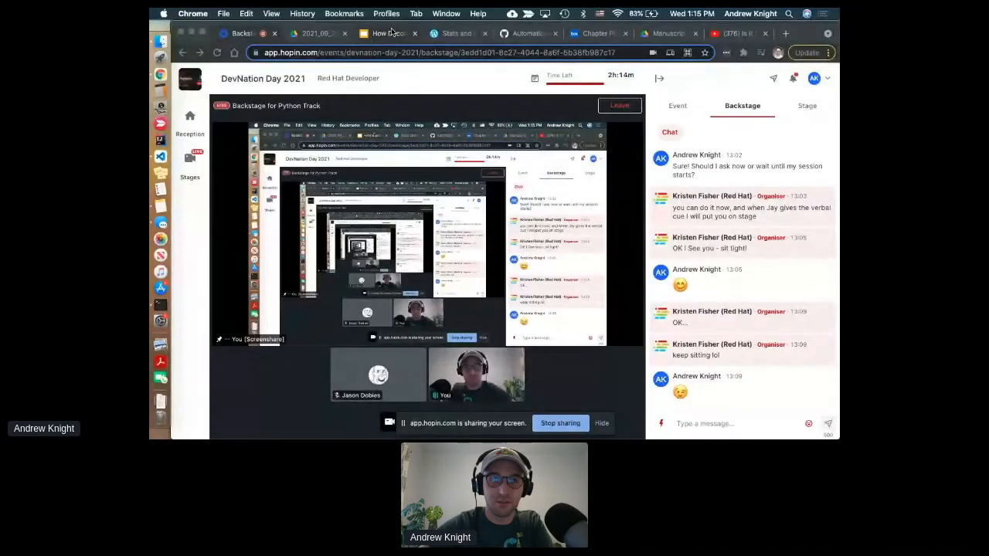
# Switch from the Hopin backstage to the 'How Decorators Function in Python' deck tab
pyautogui.click(388, 33)
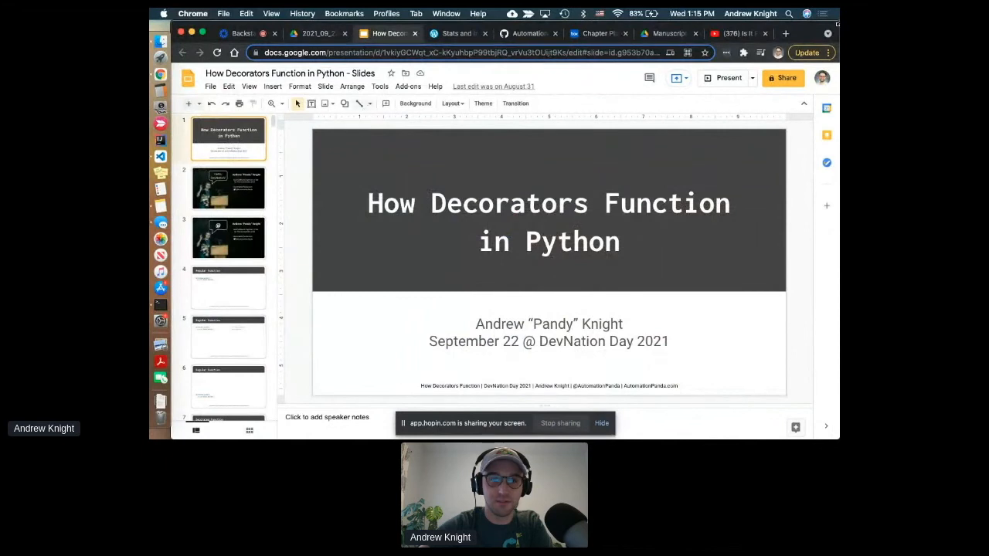
# Start presenting the decorators deck full screen from the Regular Function slide
pyautogui.click(724, 78)
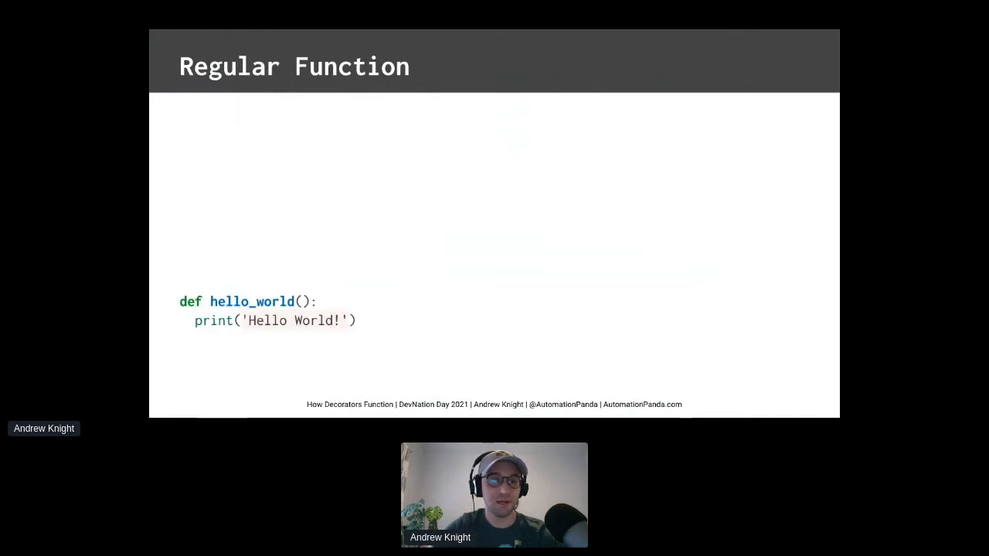
# Advance to the Decorated Function slide and reveal the tracer wrapper code with its output
pyautogui.press('Right')
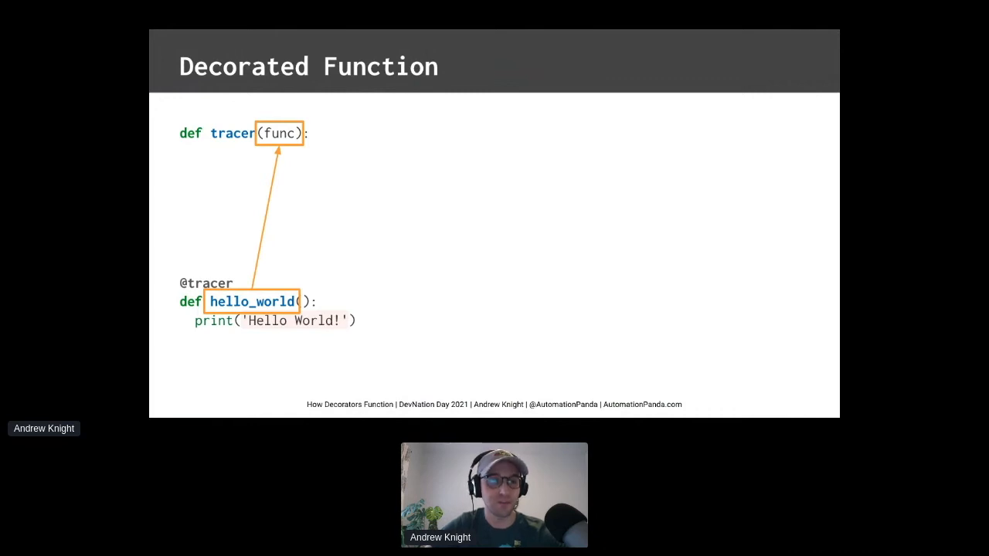
pyautogui.press('Right')
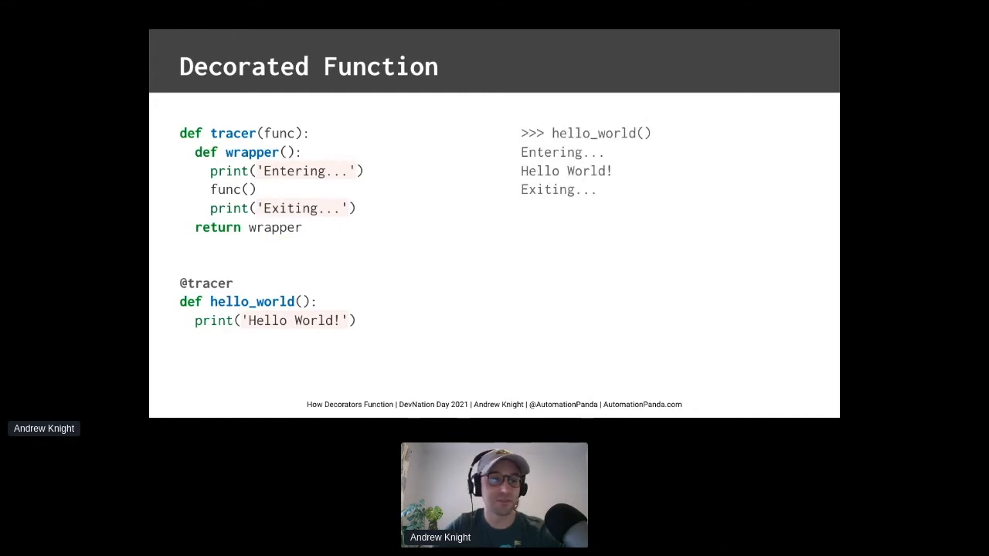
# Show the 'Decorators wrap functions around functions!' slide fully, then advance to 'Functions are Objects!'
pyautogui.press('Right')
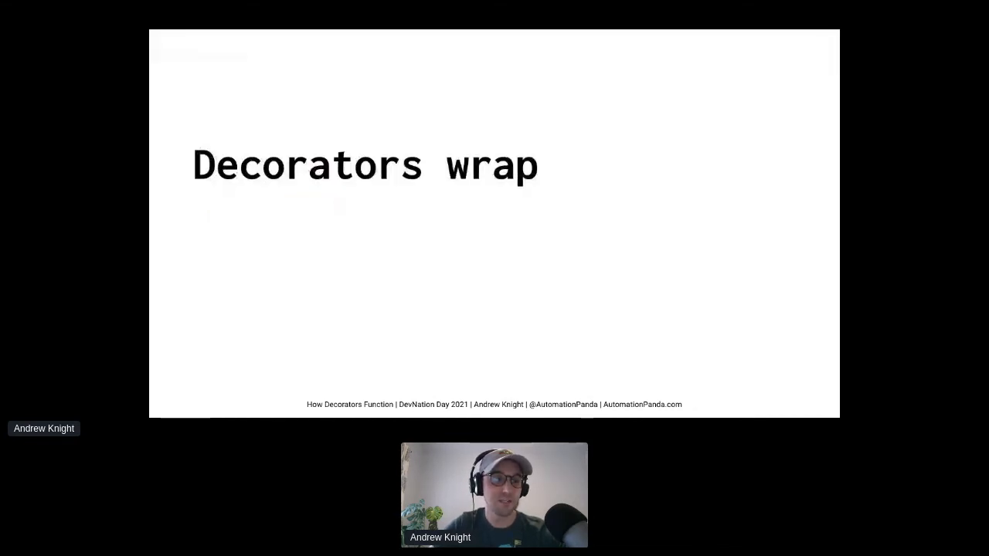
pyautogui.press('right')
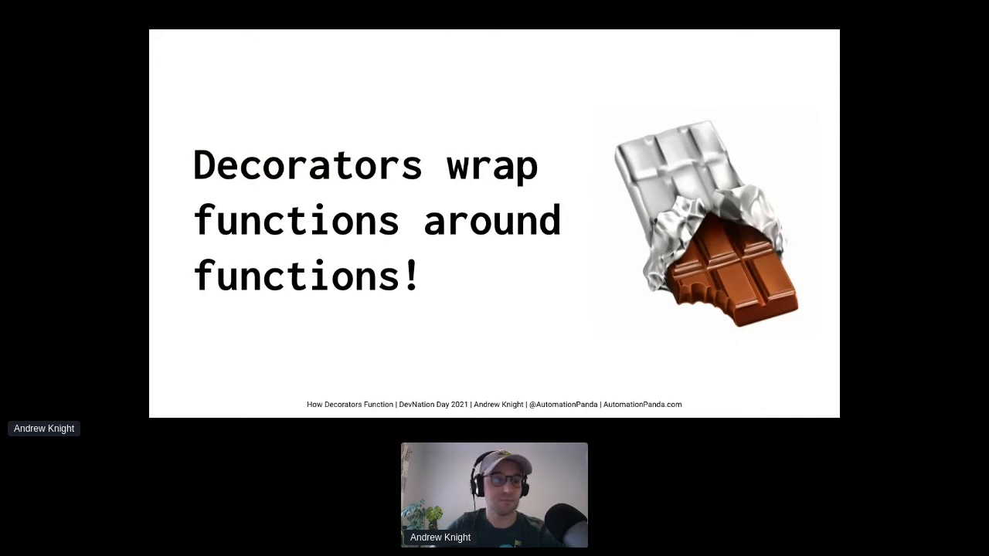
pyautogui.press('Right')
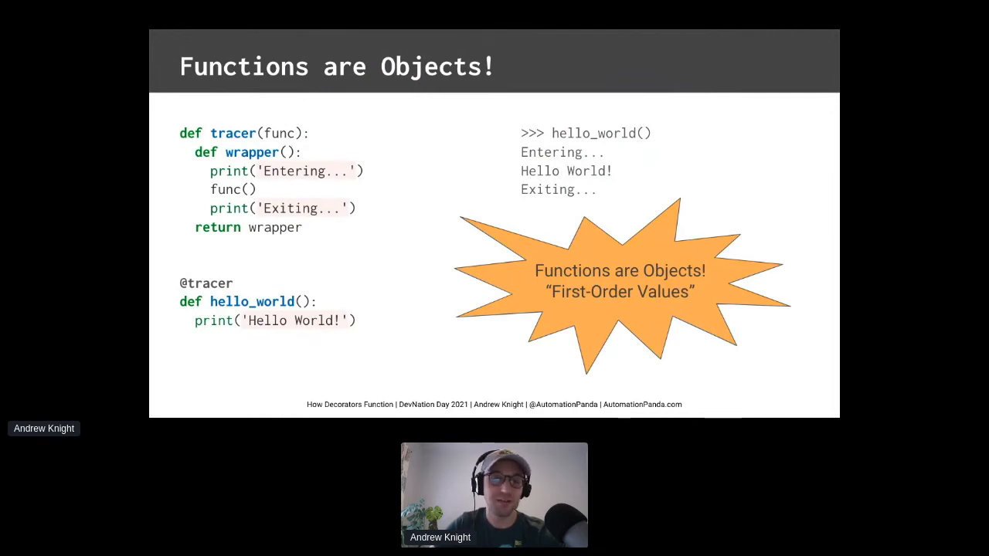
# Box the inner wrapper function on 'Functions are Objects!', then advance to 'Decorators Change Functions!'
pyautogui.press('Right')
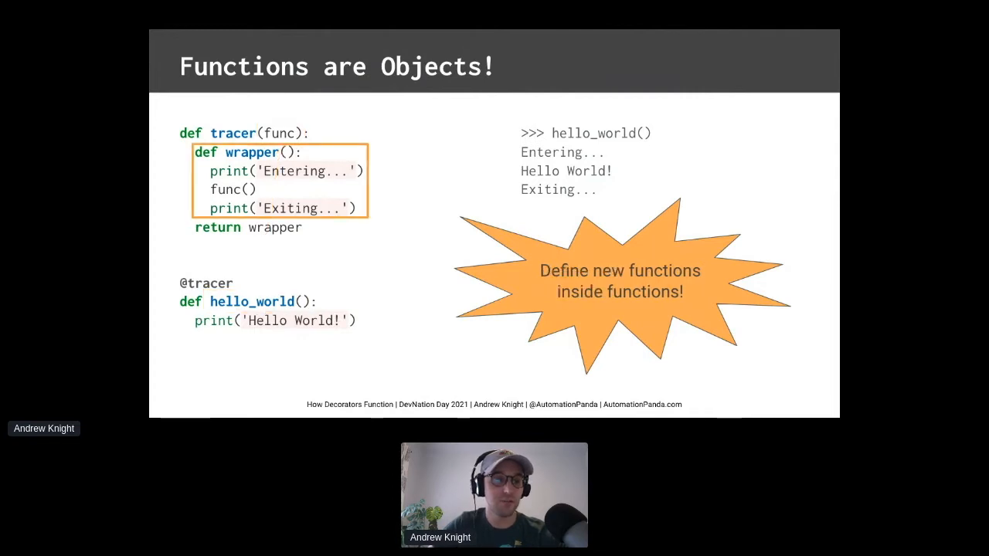
pyautogui.press('Right')
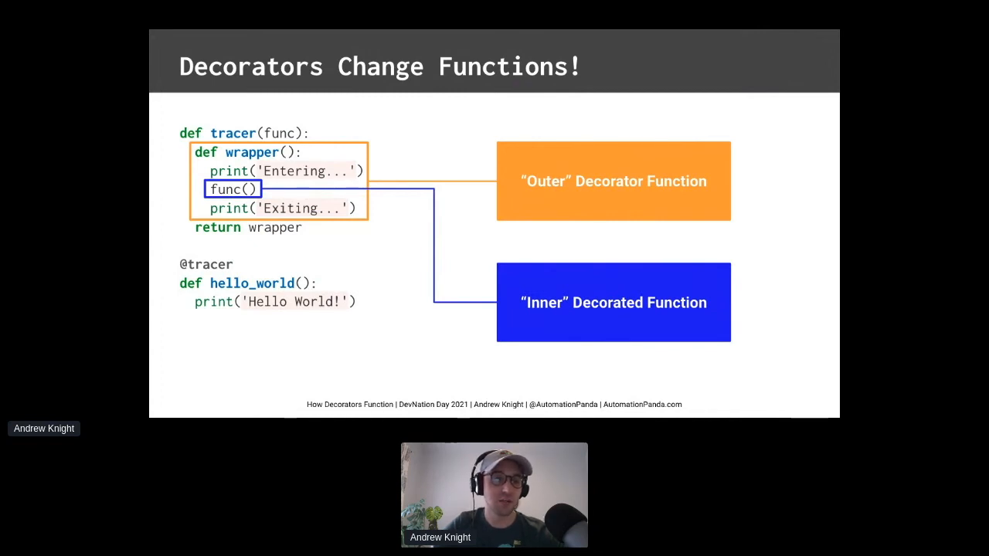
# Advance from 'Decorators Change Functions!' to the 'Mistaken Identity?' slide
pyautogui.press('Right')
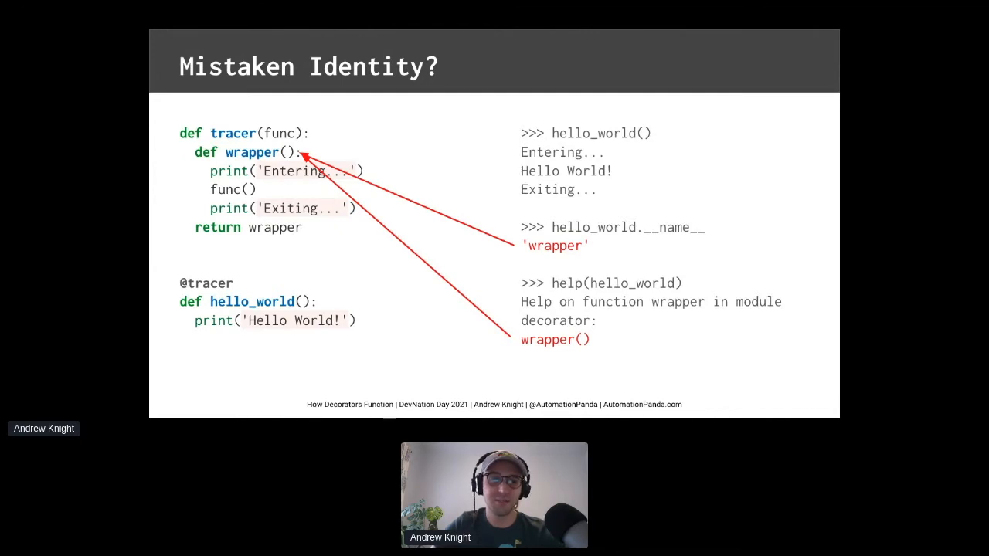
# Advance from 'Mistaken Identity?' to the 'Wait! There's another problem!' slide
pyautogui.press('Right')
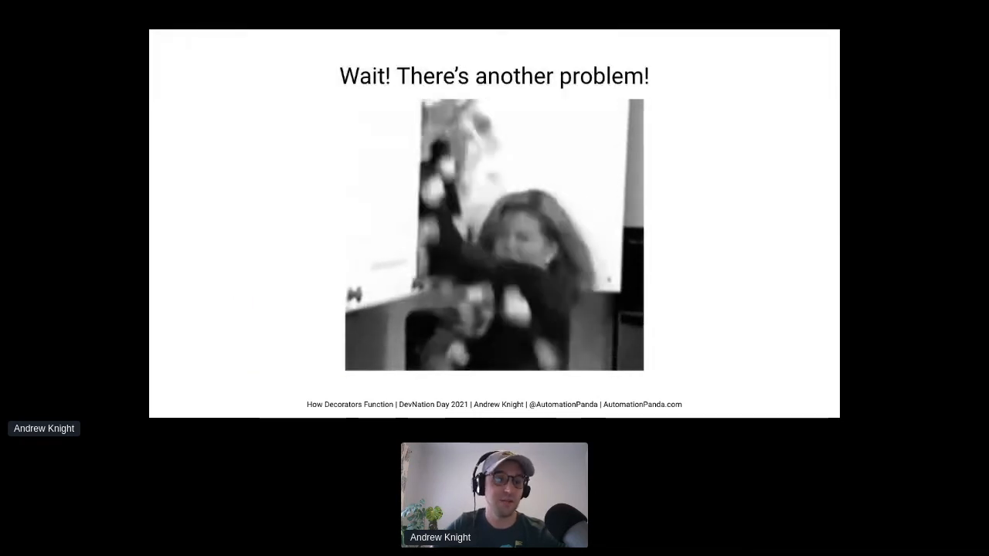
# Advance to the 'Inputs and Outputs?' slide passing *args and **kwargs to func
pyautogui.press('Right')
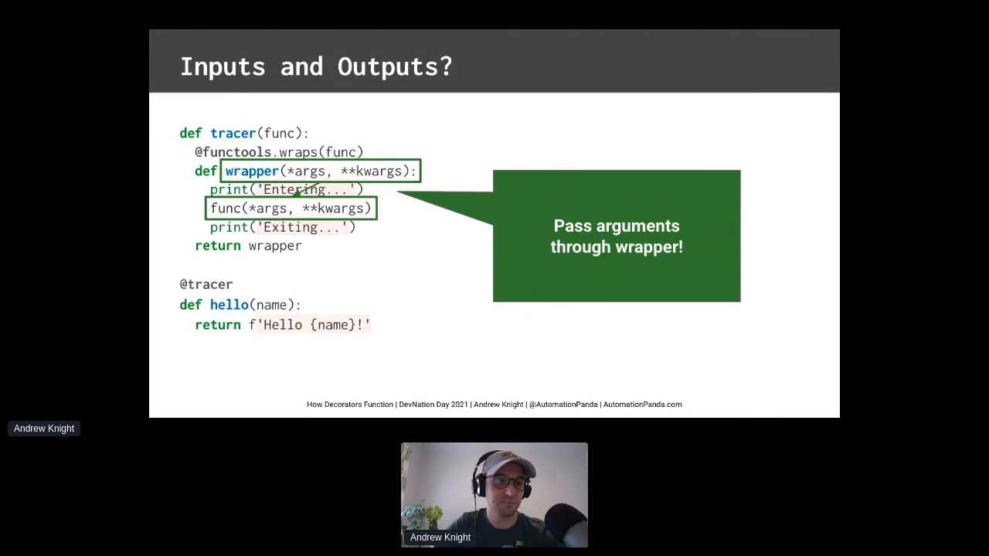
# Reveal the wrapper's return value, then advance to the 'Decorators in Classes' slide
pyautogui.press('Right')
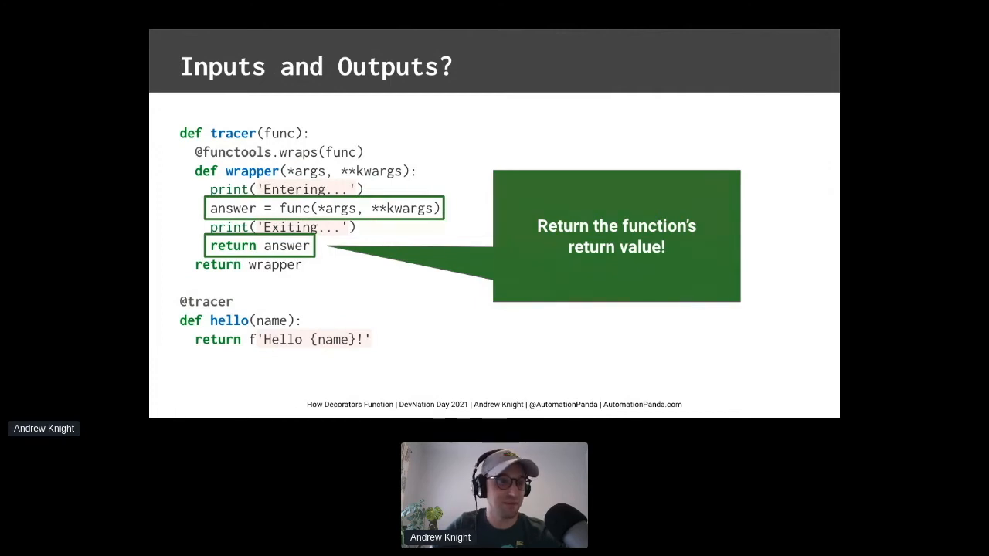
pyautogui.press('Right')
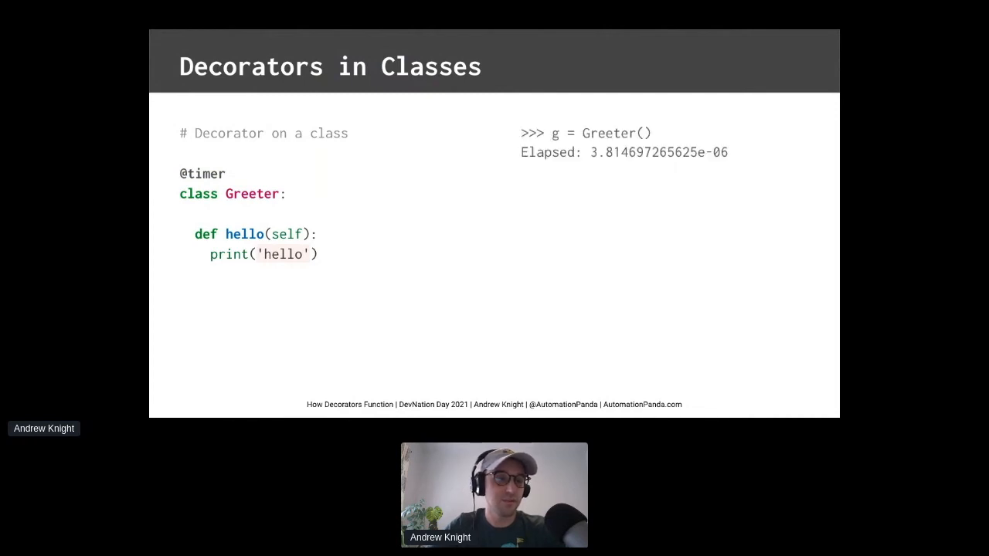
# Advance from the Greeter timer example to the 'Decorators wrap callables around callables' slide
pyautogui.press('Right')
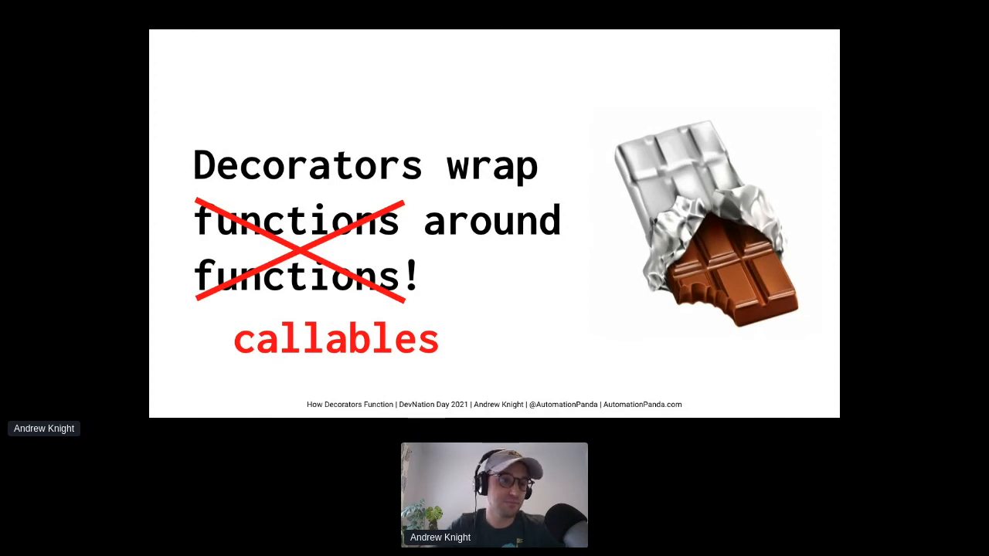
# Advance from the 'wrap callables around callables' slide to 'Testing Decorators'
pyautogui.press('right')
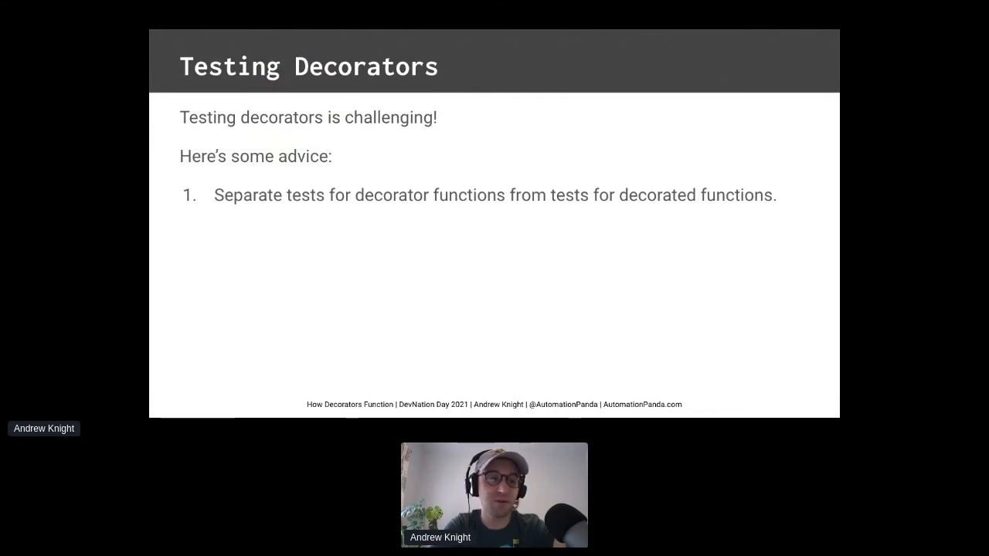
# Reveal the second testing tip, then advance to 'Example Decorator Tests'
pyautogui.press('Right')
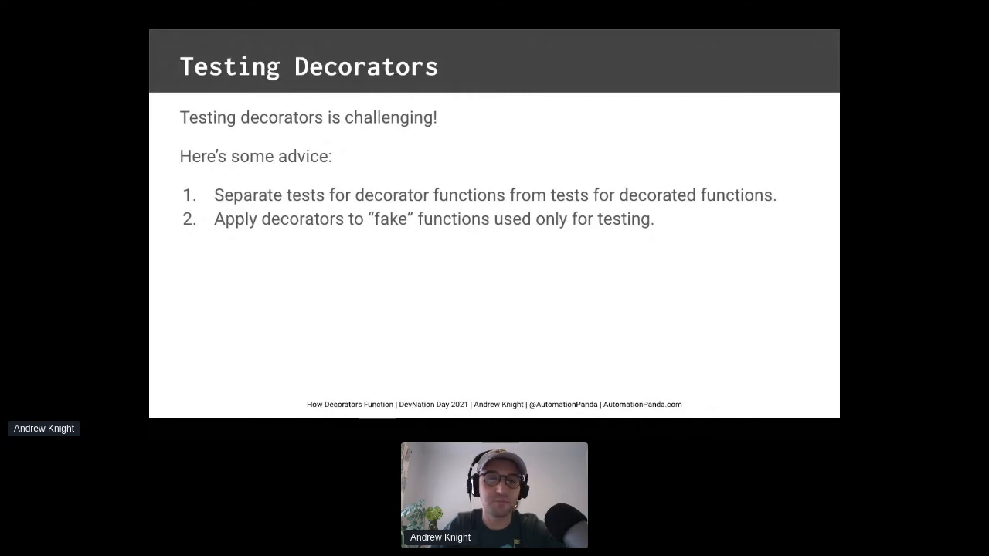
pyautogui.press('right')
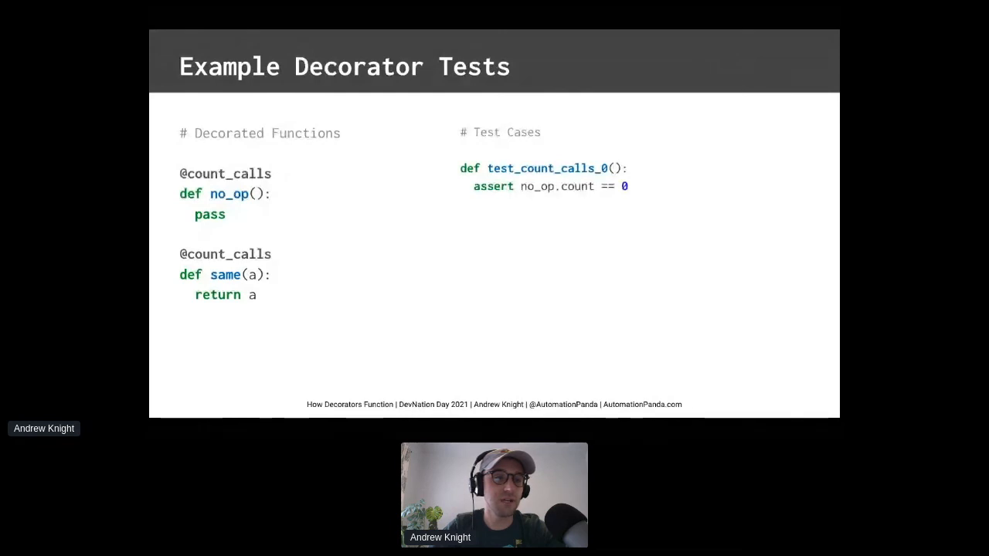
# Advance past the count_calls test examples to the 'Common Decorators' table
pyautogui.press('right')
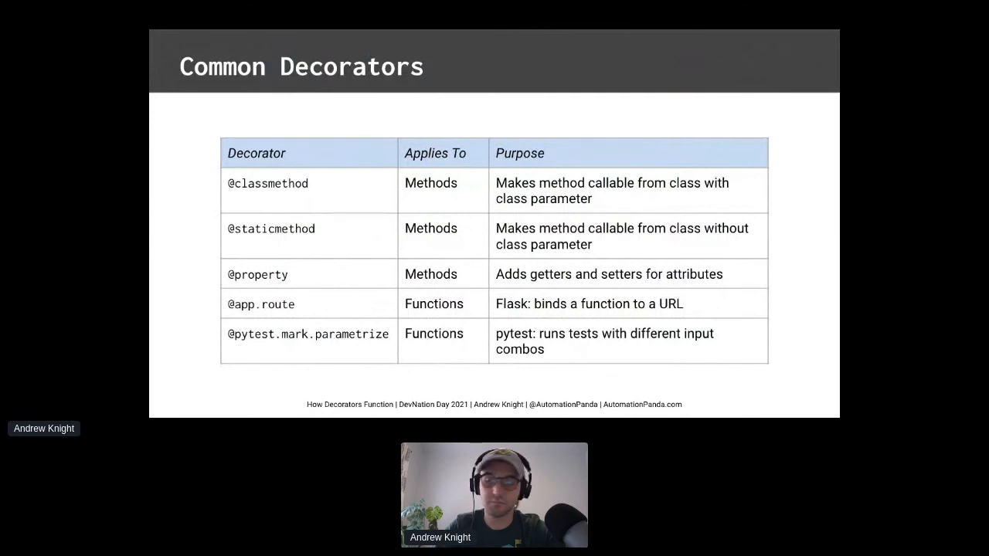
# Advance from the Common Decorators table to 'A Flask Example'
pyautogui.press('right')
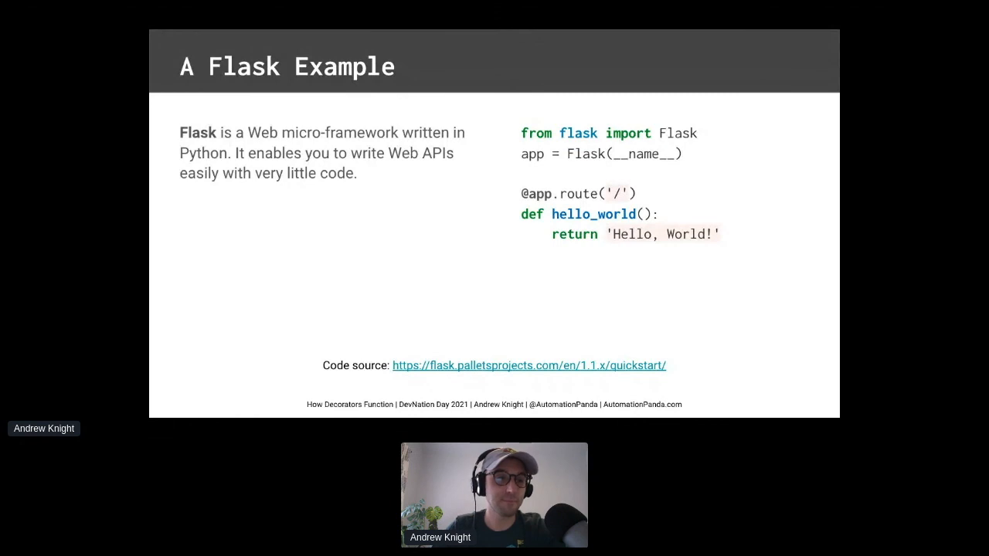
# Advance from the Flask hello_world slide to 'A pytest Example'
pyautogui.press('Right')
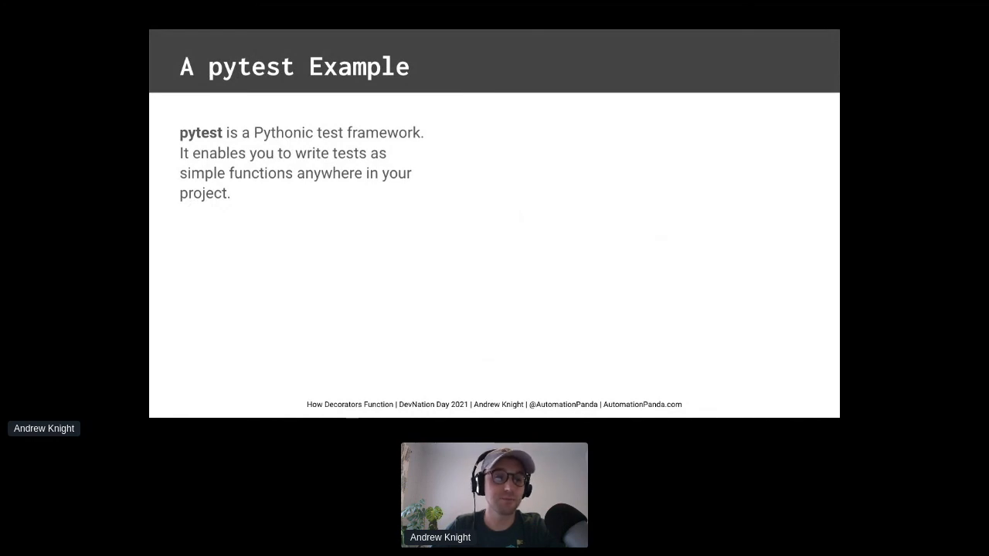
# Advance past the pytest example to 'When should you use decorators?'
pyautogui.press('right')
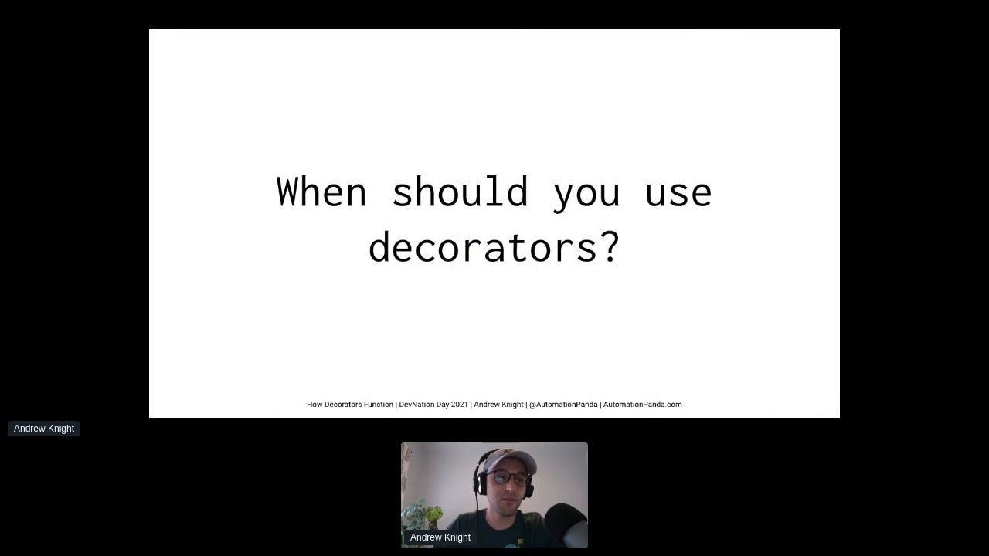
# Advance past 'Use decorators for aspects' to the 'Decorator Candidates' slide
pyautogui.press('Right')
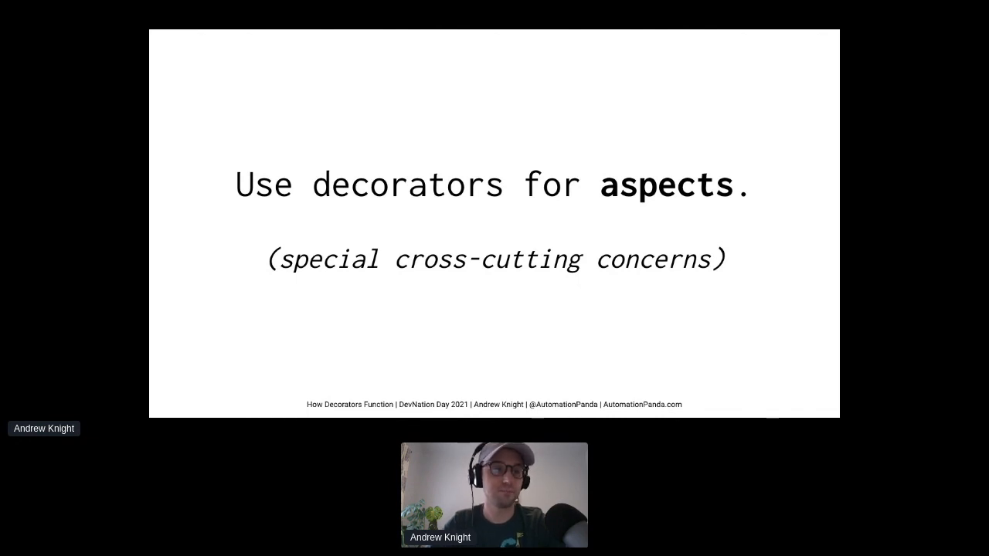
pyautogui.press('Right')
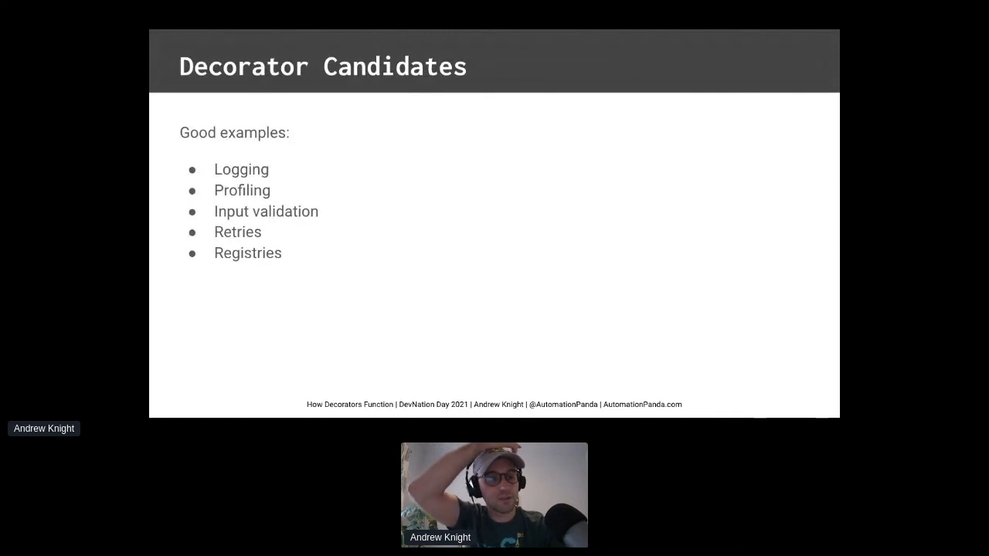